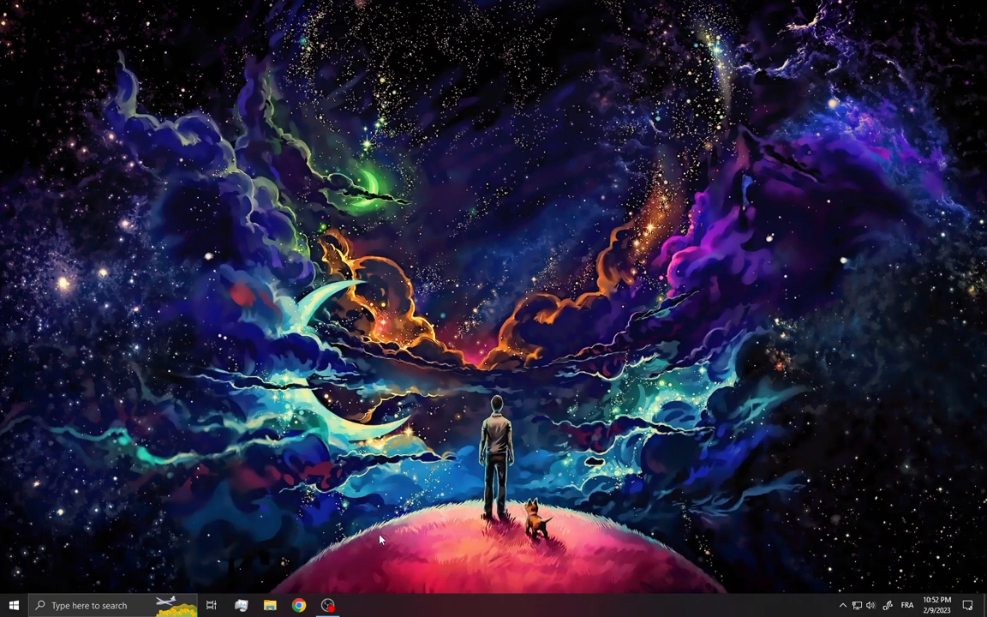
Search Windows for 'chro' and show the Google Chrome result's context menu.
click(86, 605)
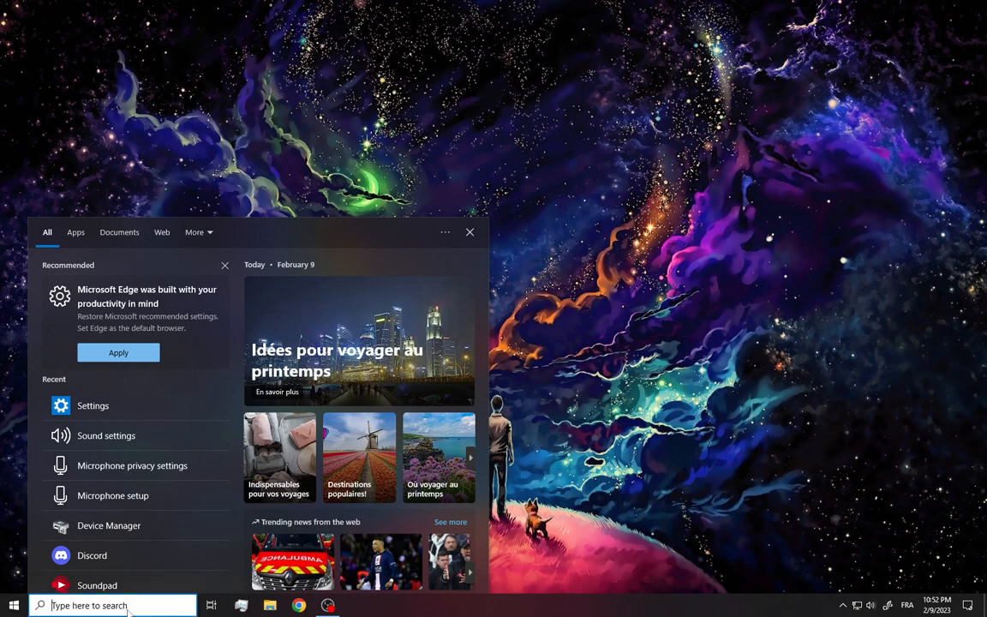
text(chro)
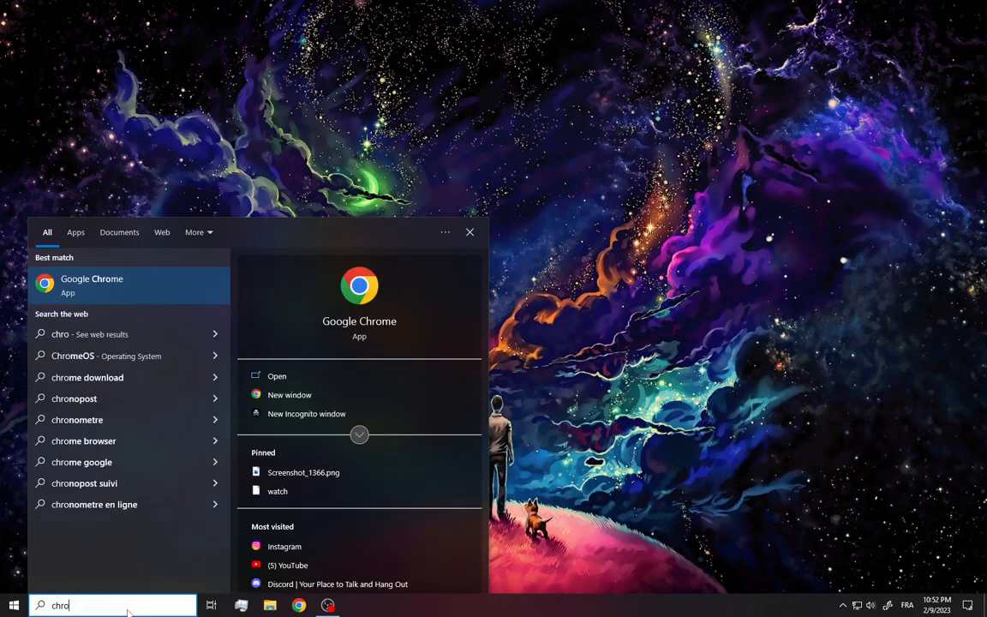
mouse_move(116, 285)
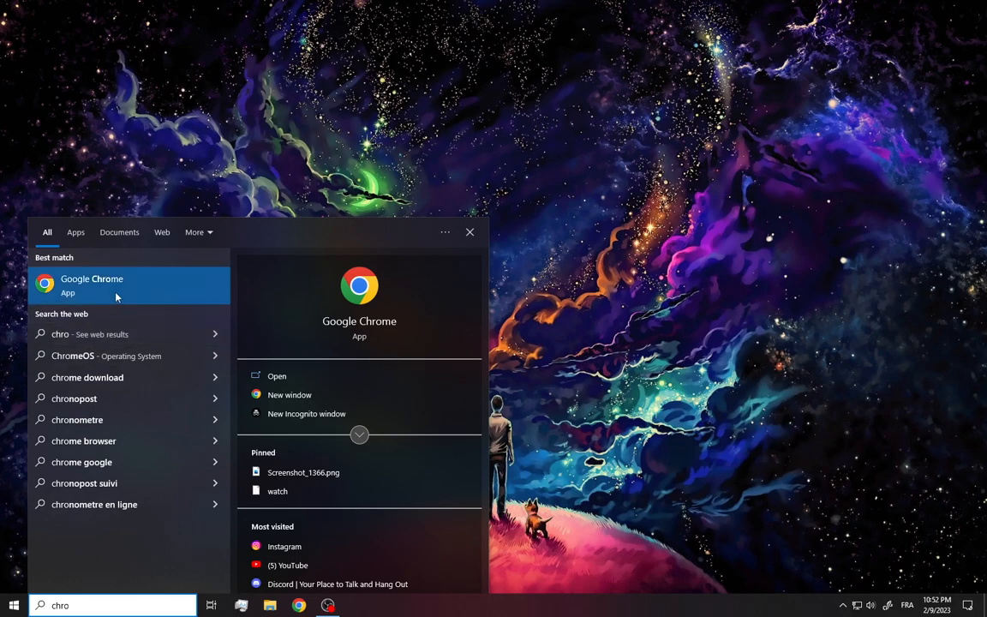
right_click(91, 286)
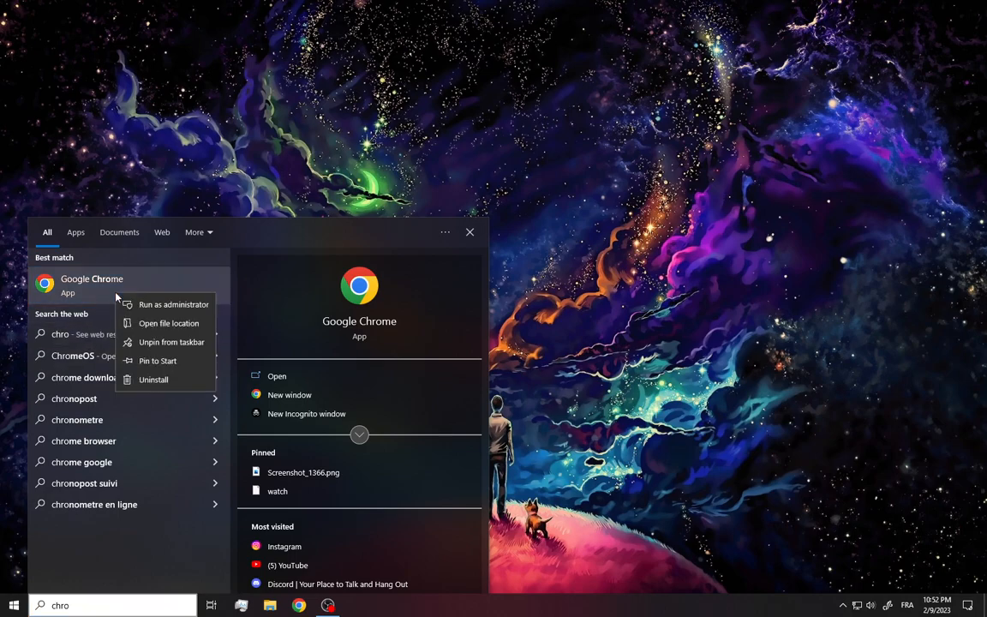
mouse_move(168, 323)
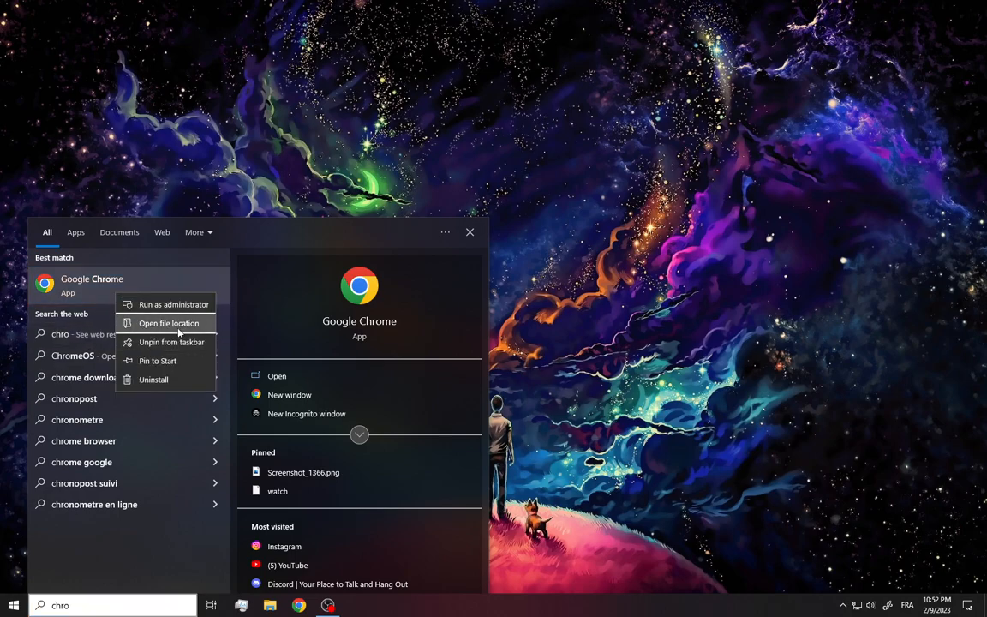
Follow Open file location from the Start Menu shortcut to Chrome's Program Files Application folder.
click(169, 323)
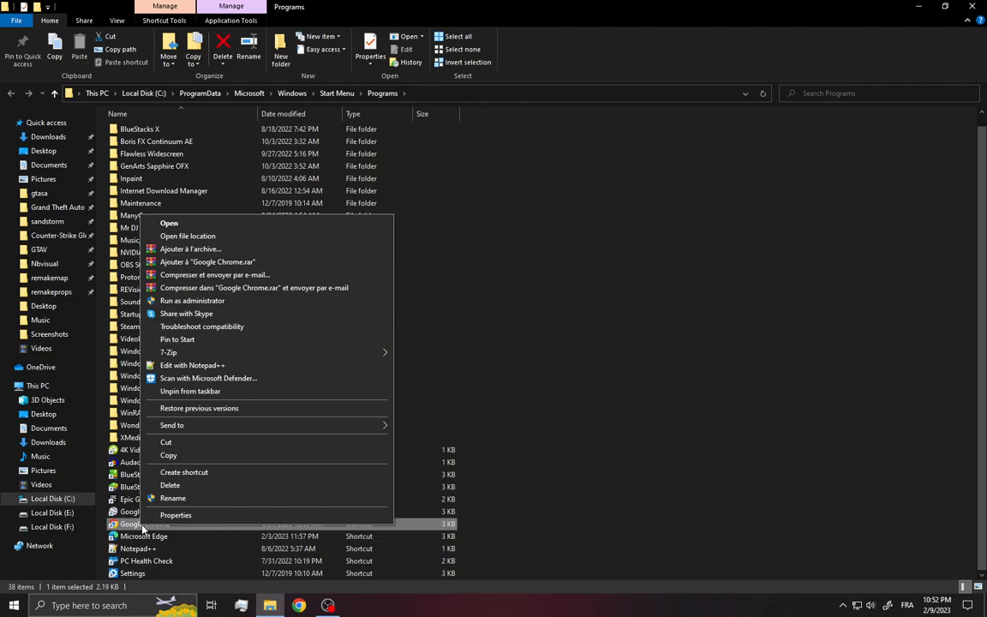
mouse_move(187, 236)
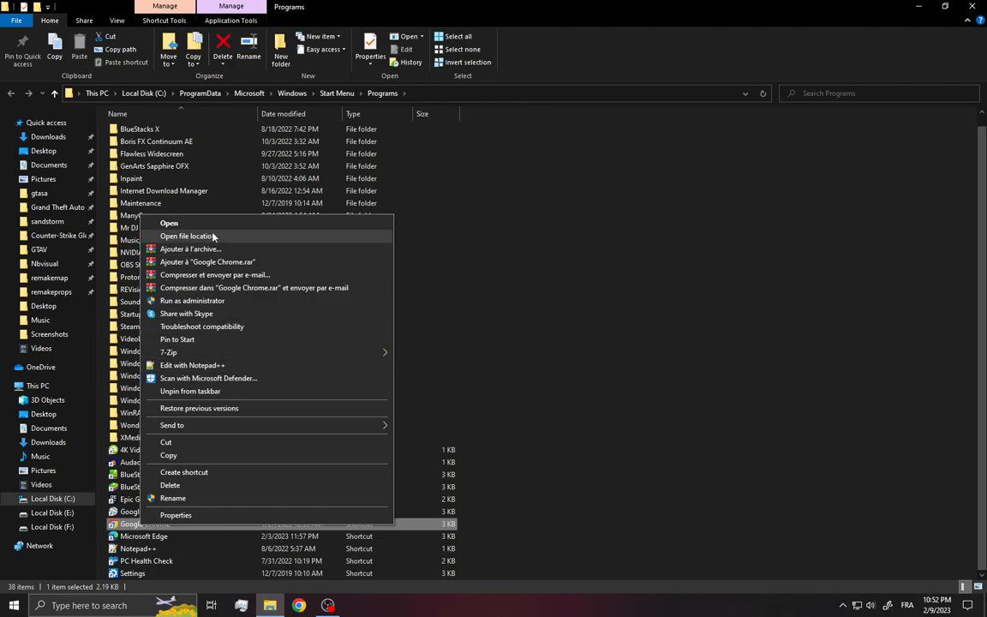
click(187, 235)
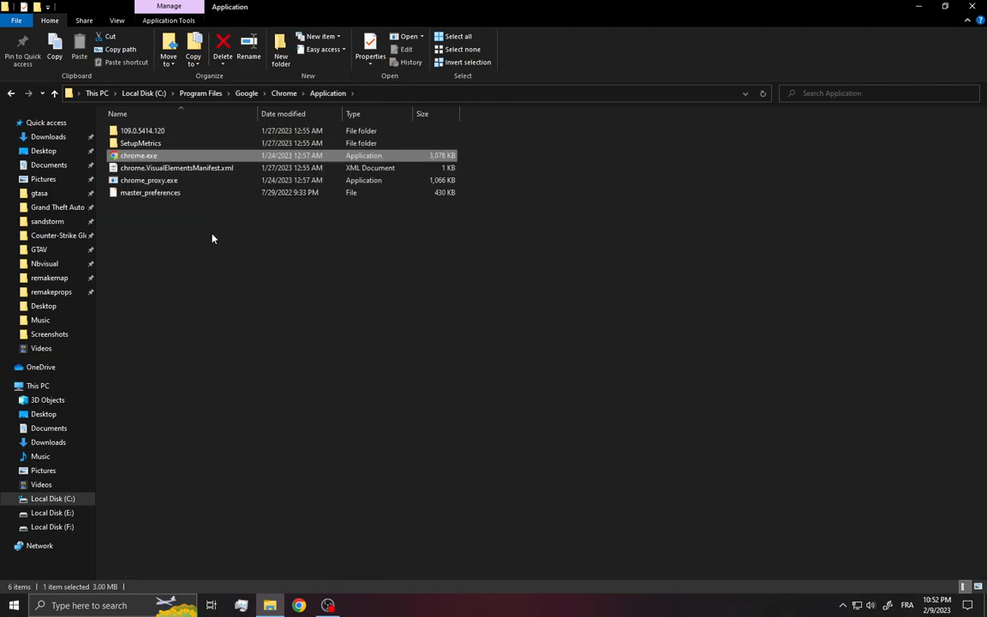
mouse_move(139, 159)
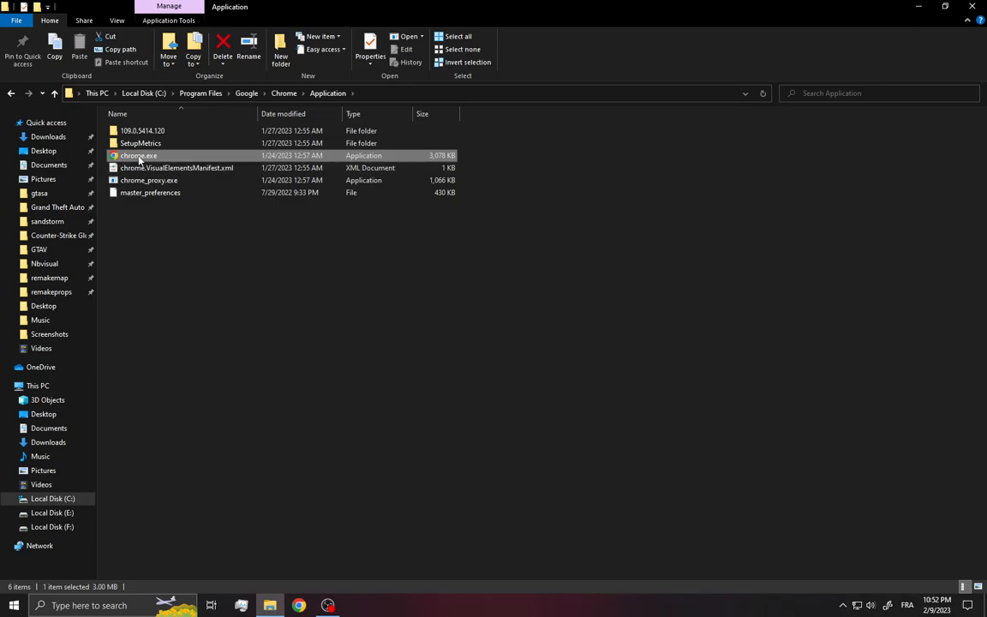
Launch Chrome from chrome.exe, then put its window aside to show the Application folder again.
double_click(138, 155)
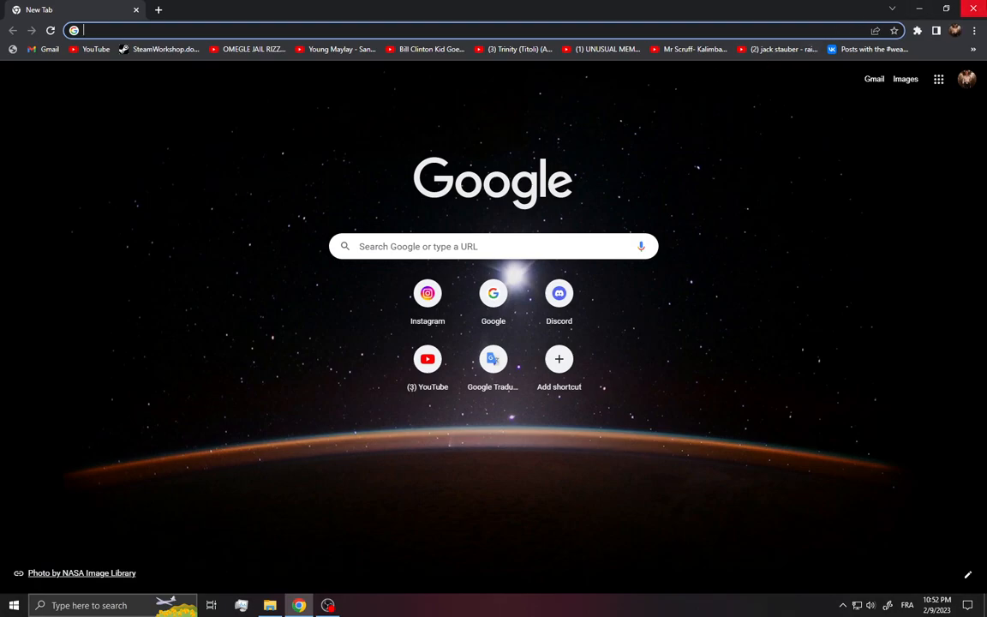
click(270, 605)
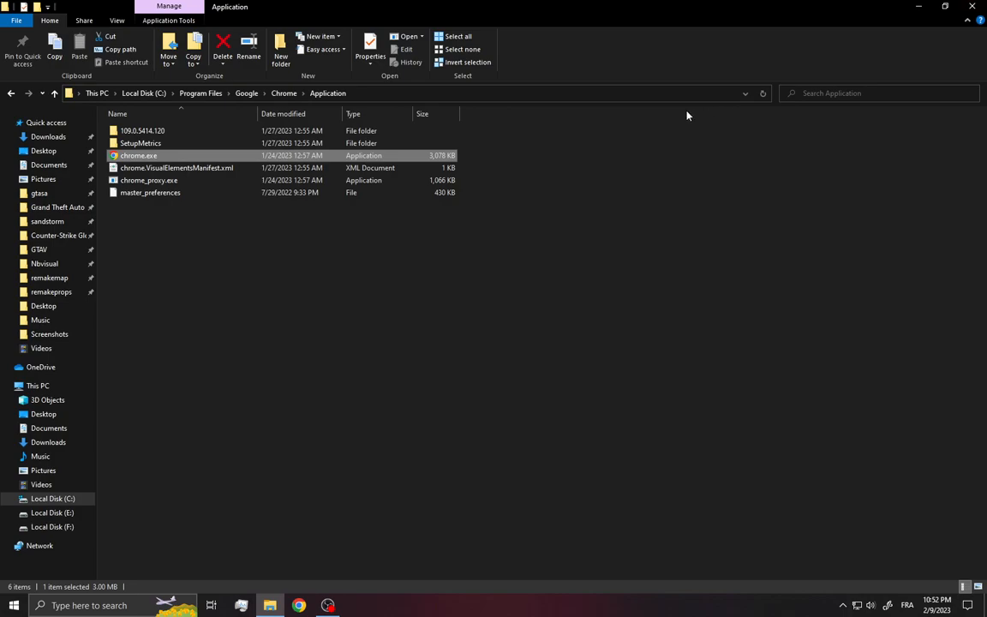
mouse_move(530, 138)
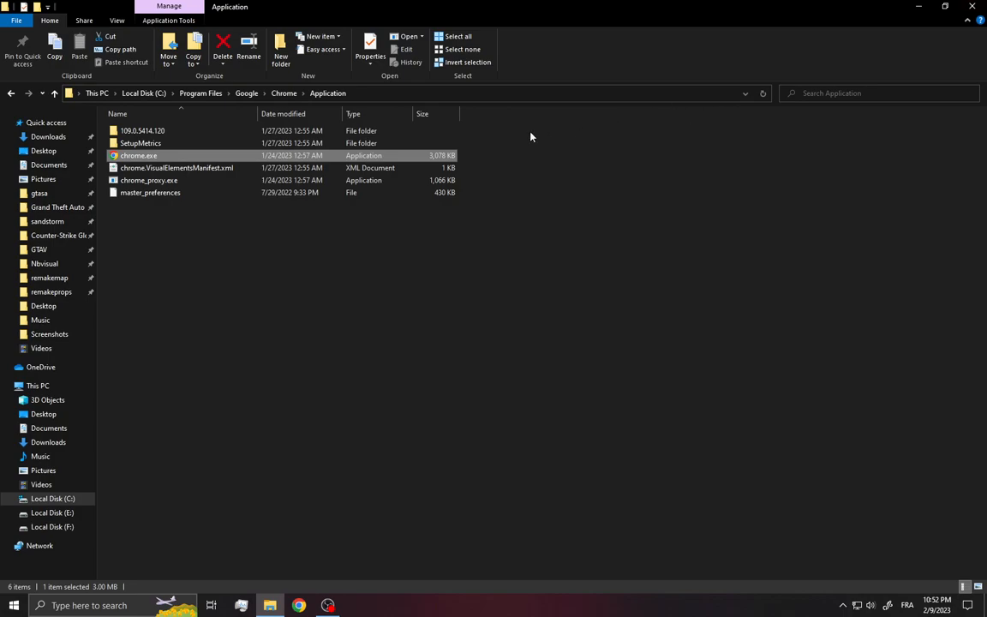
mouse_move(829, 35)
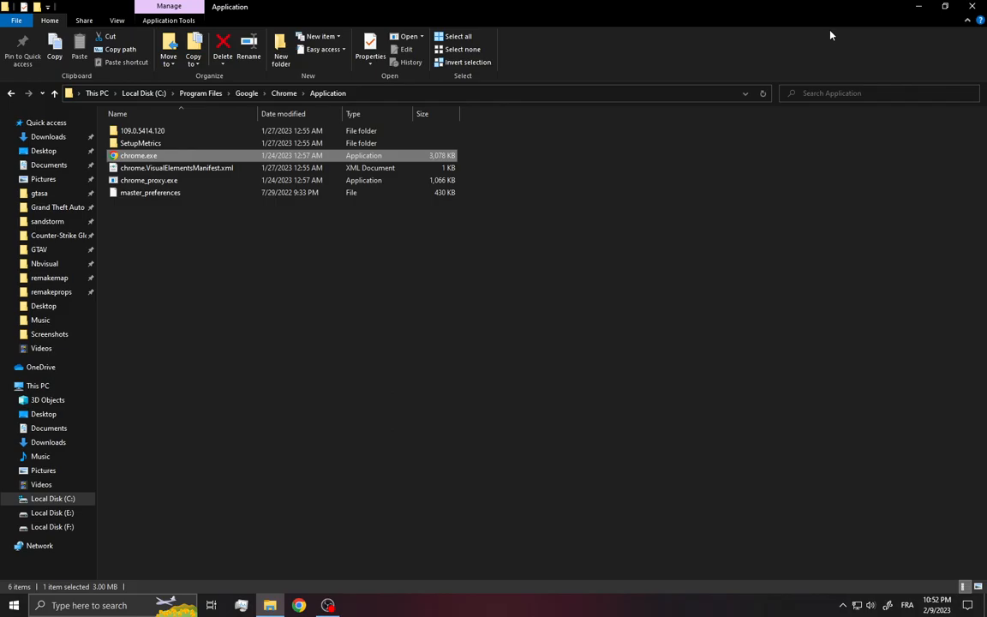